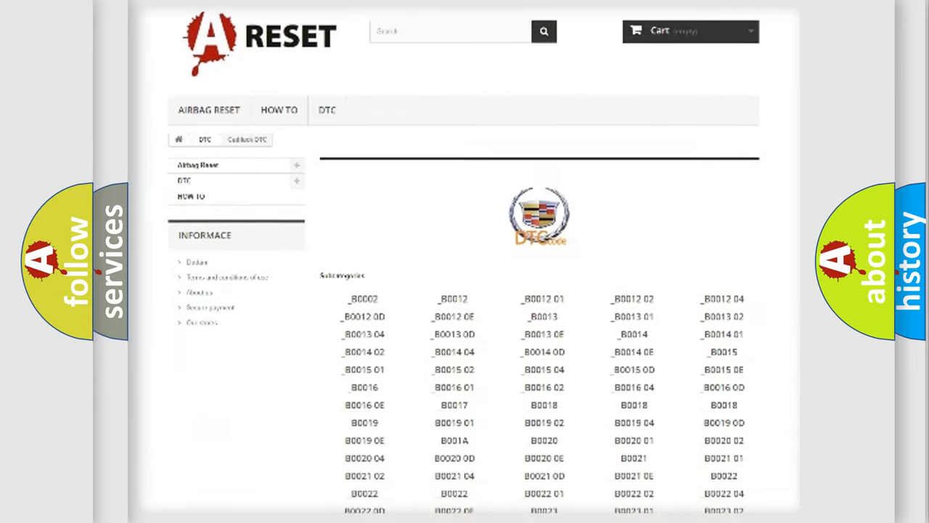
{"action": "scroll", "scroll_direction": "down", "scroll_amount": 3}
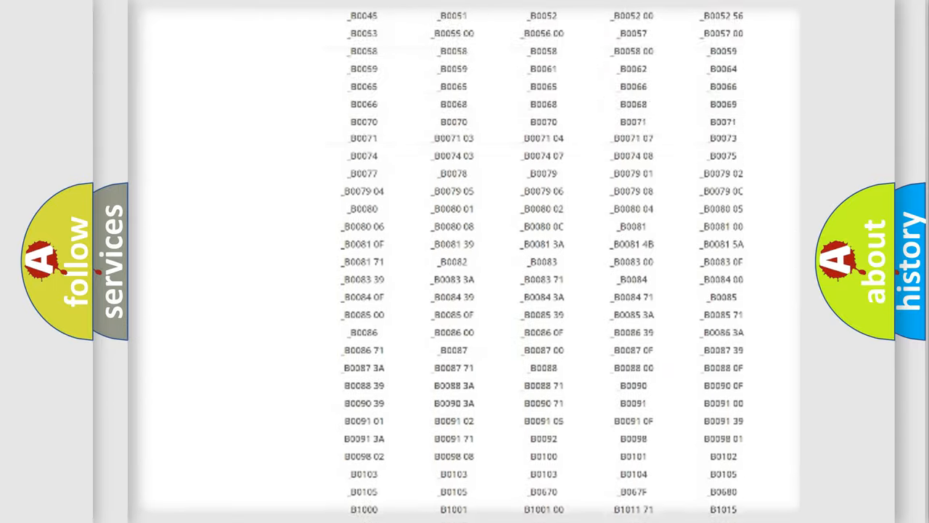
{"action": "scroll", "scroll_direction": "up", "scroll_amount": 3}
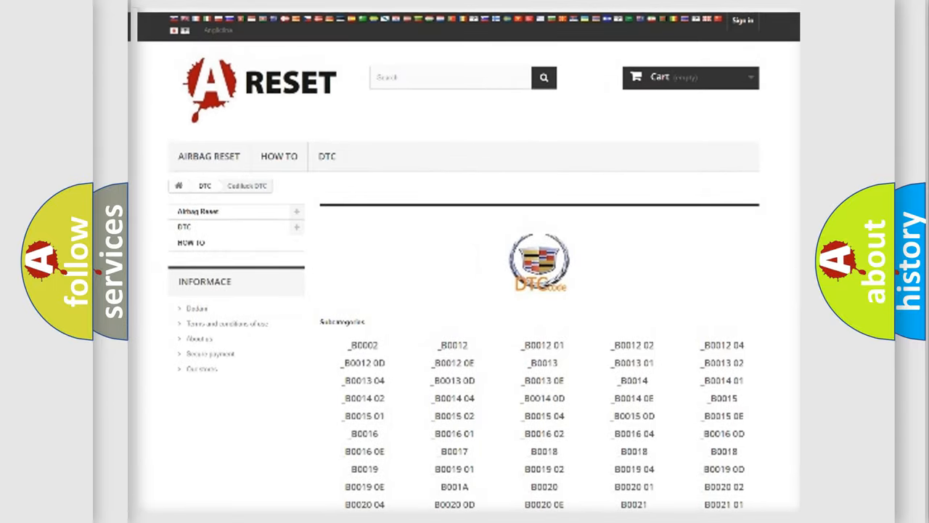